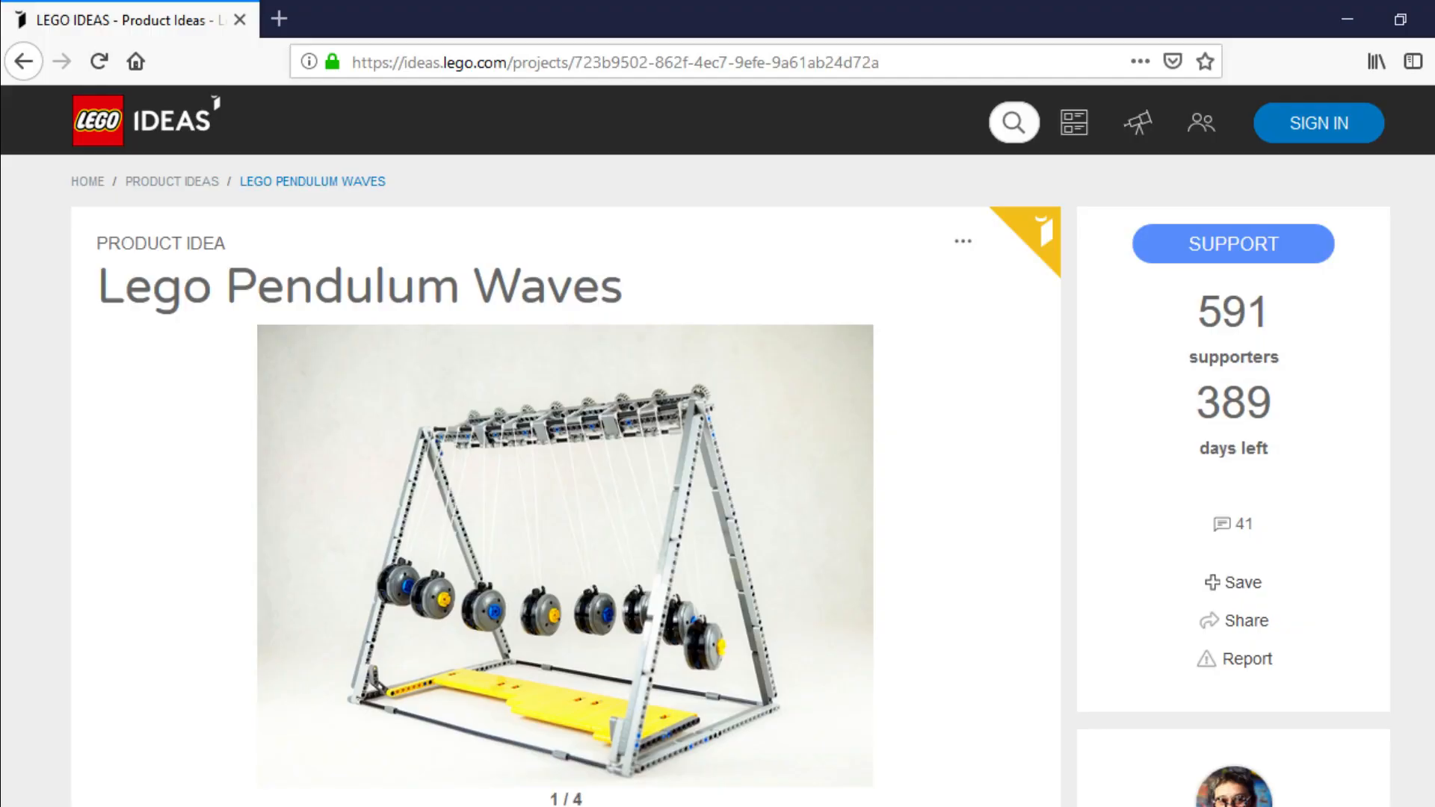
{"action": "mouse_move", "coordinate": [1231, 243]}
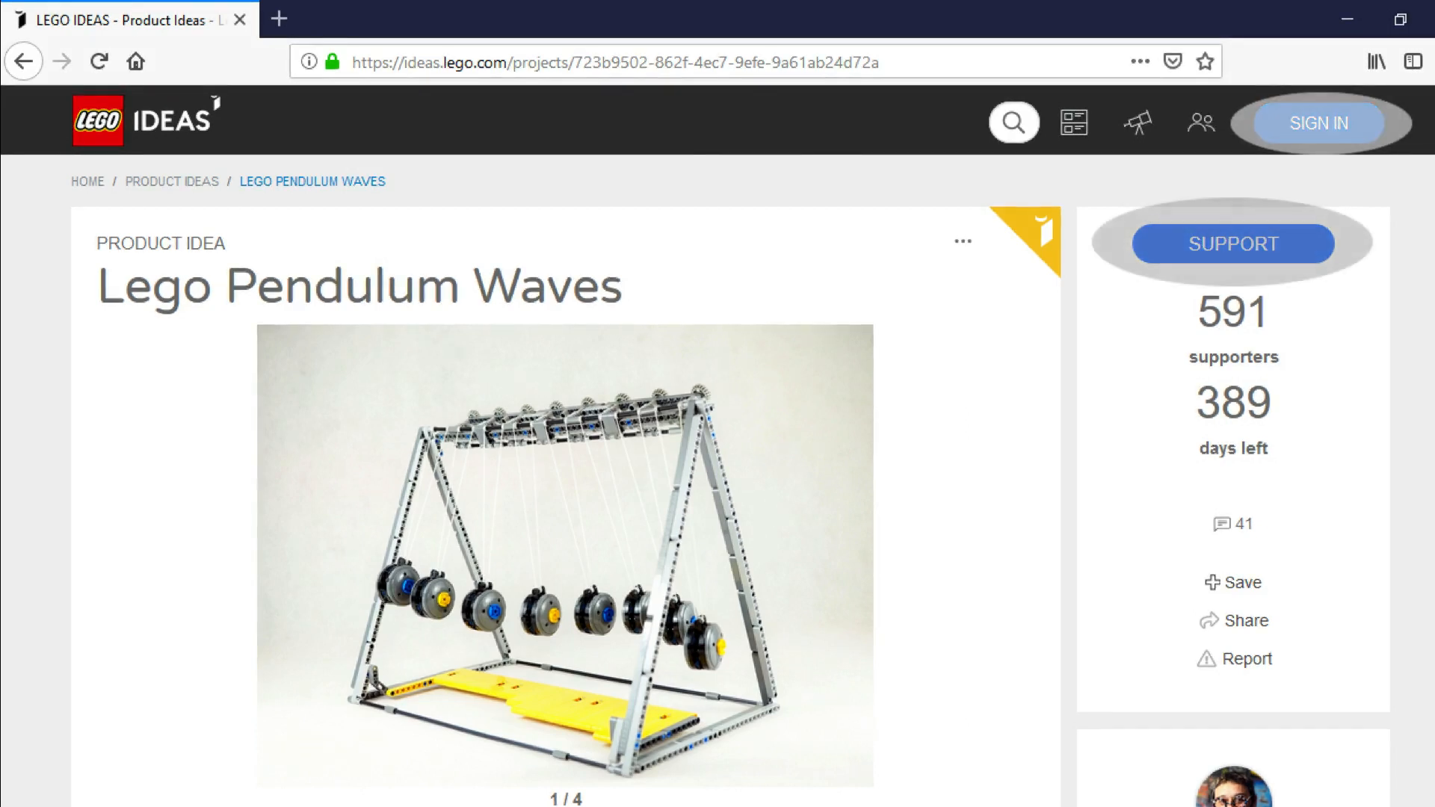